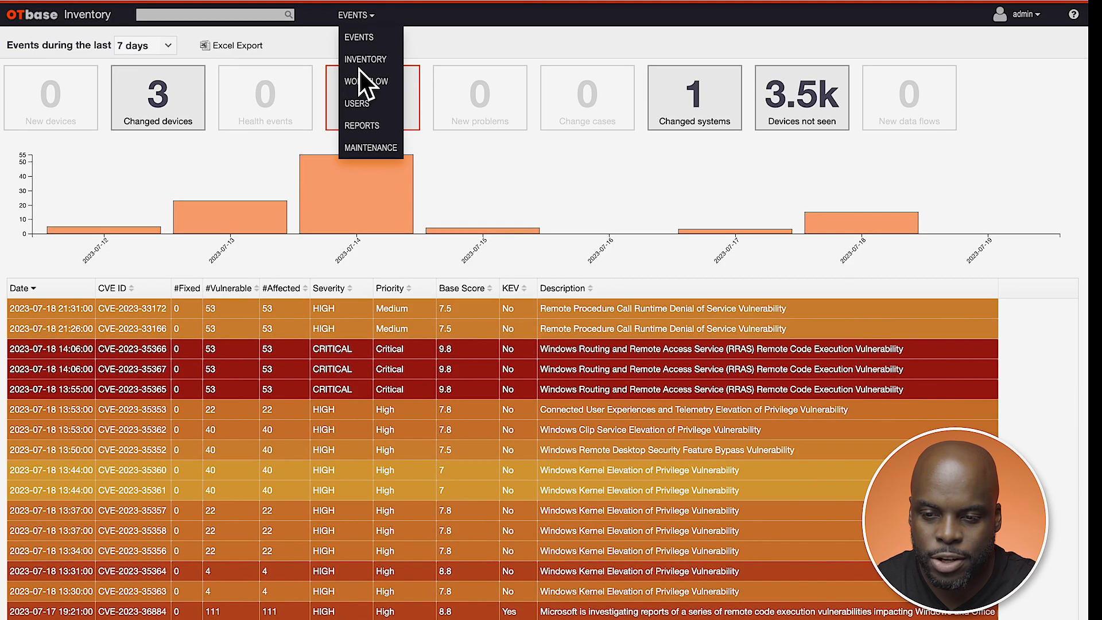
Go to the Inventory device search page with empty criteria and no results
click(365, 58)
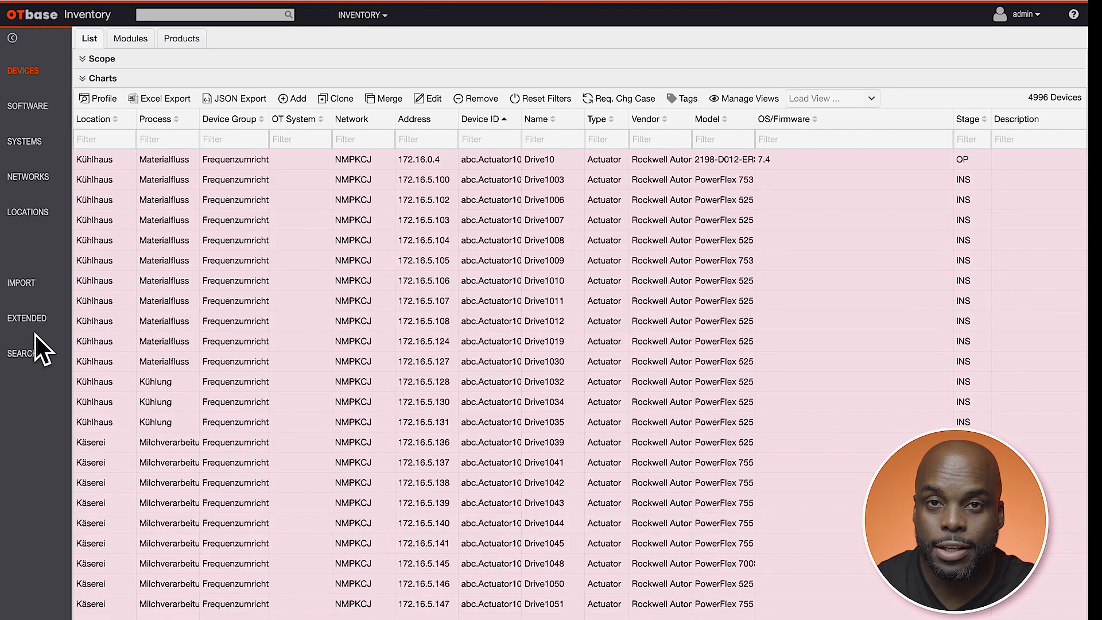
click(22, 353)
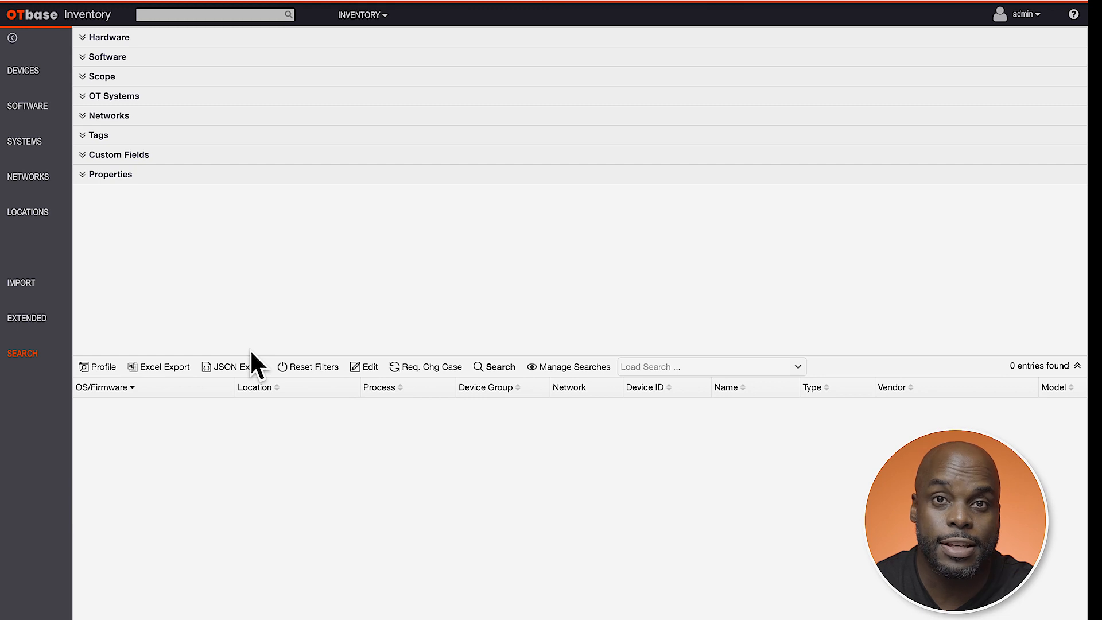
mouse_move(229, 109)
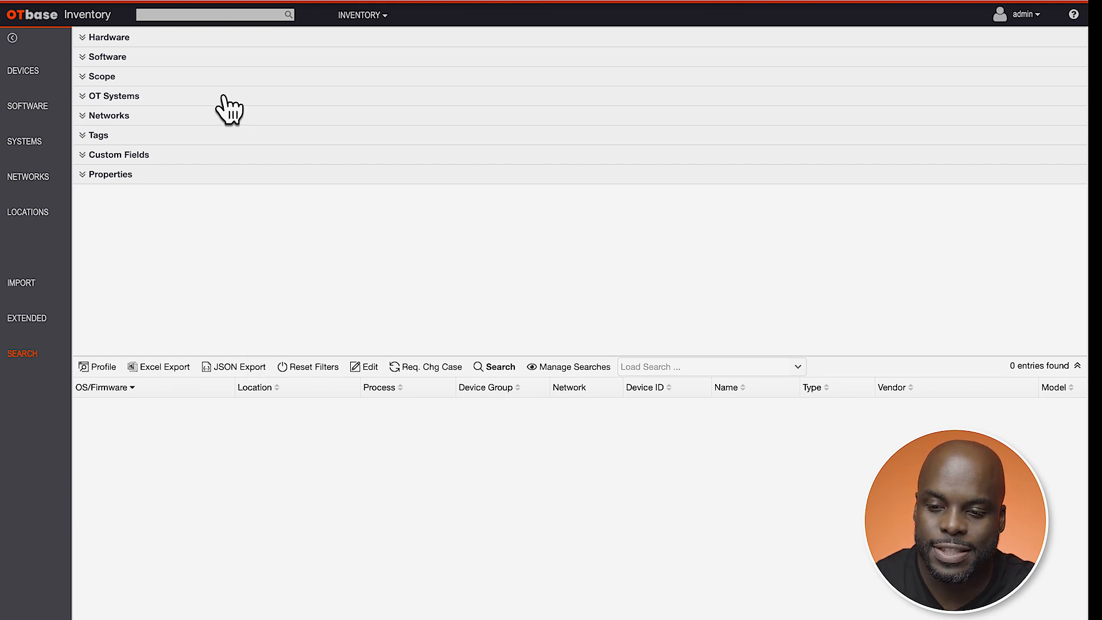
mouse_move(140, 153)
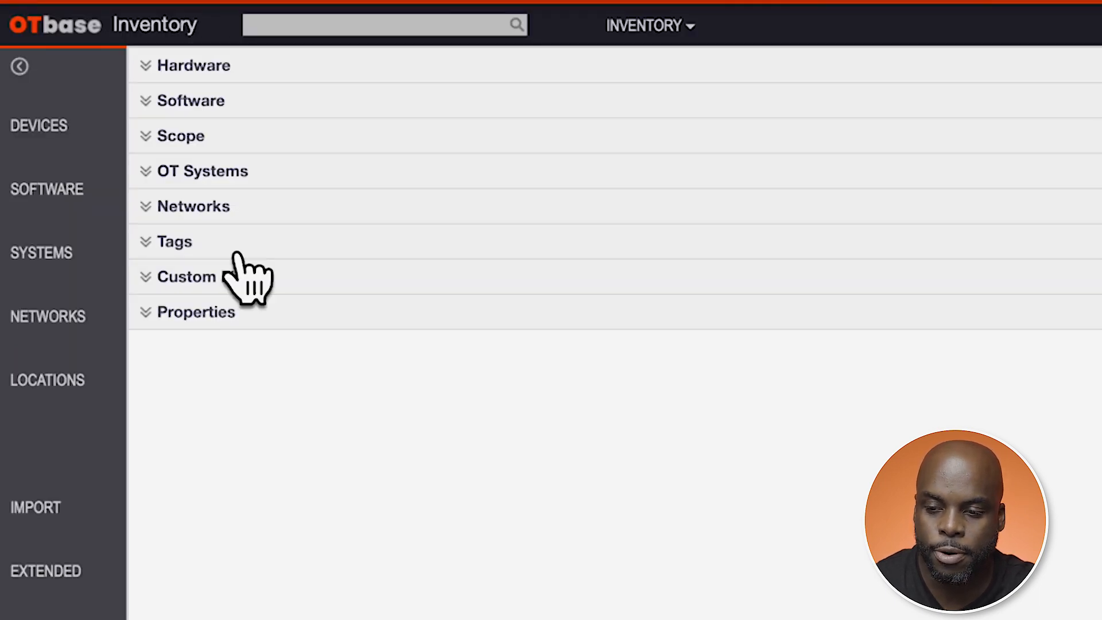
Expand the Custom Fields filters showing MTTR, Price and SAP equipment ID
click(186, 277)
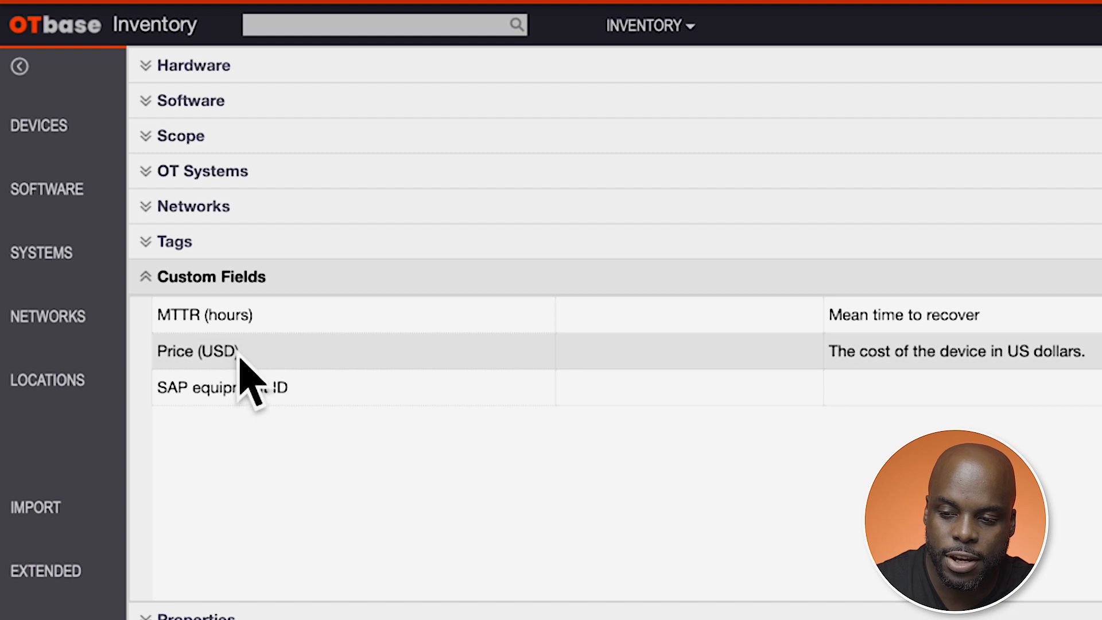
mouse_move(246, 130)
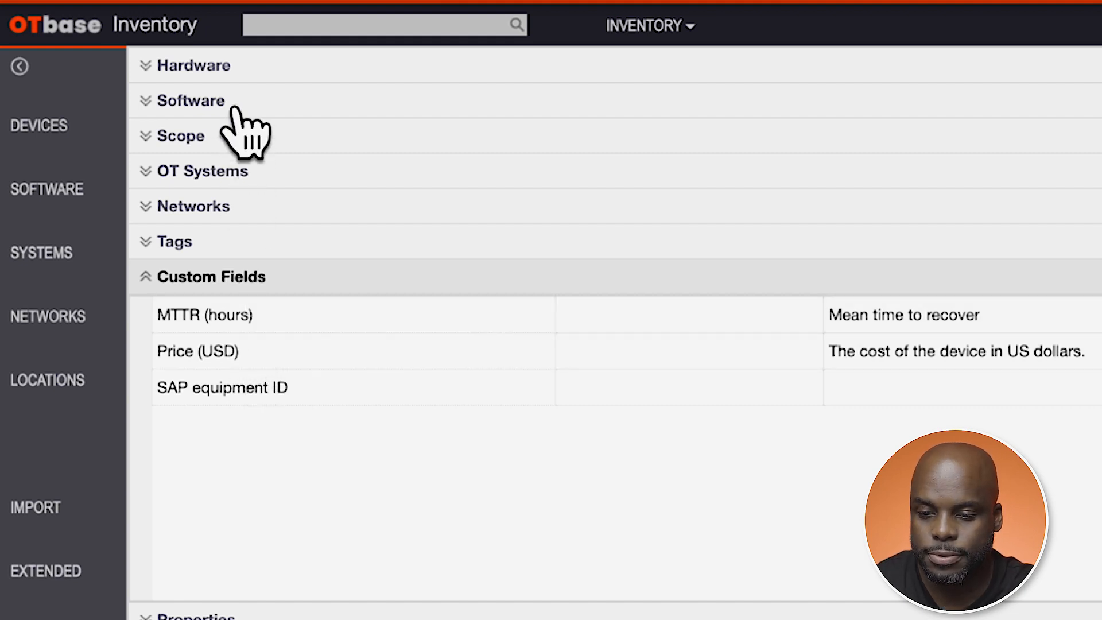
Filter Software name by Microsoft Windows 2000, XP and 7 editions and run the search
click(190, 101)
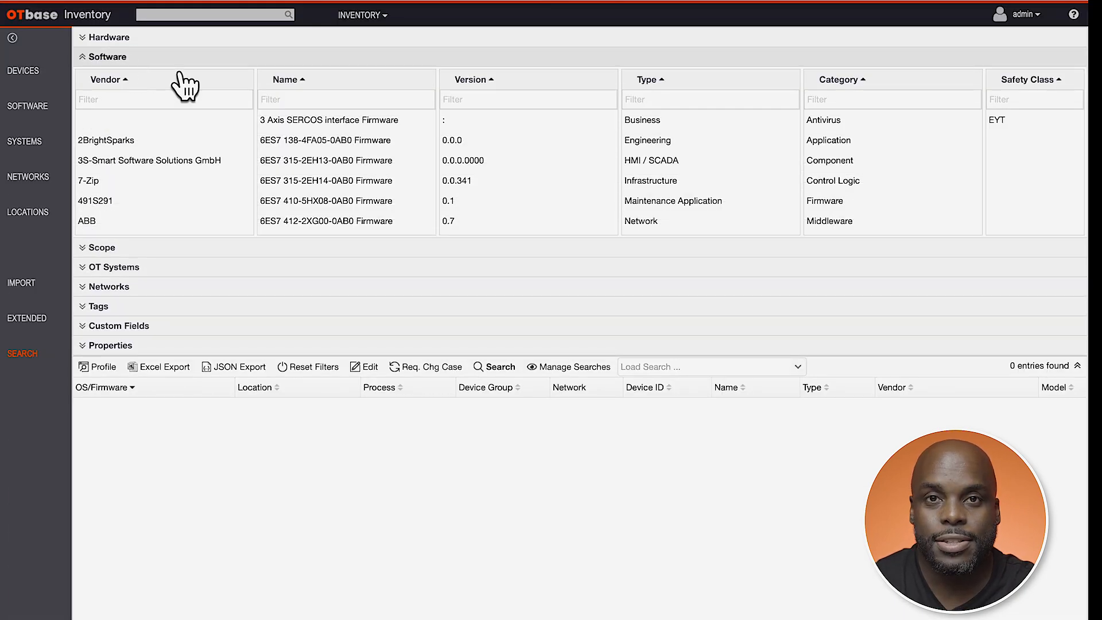
mouse_move(269, 93)
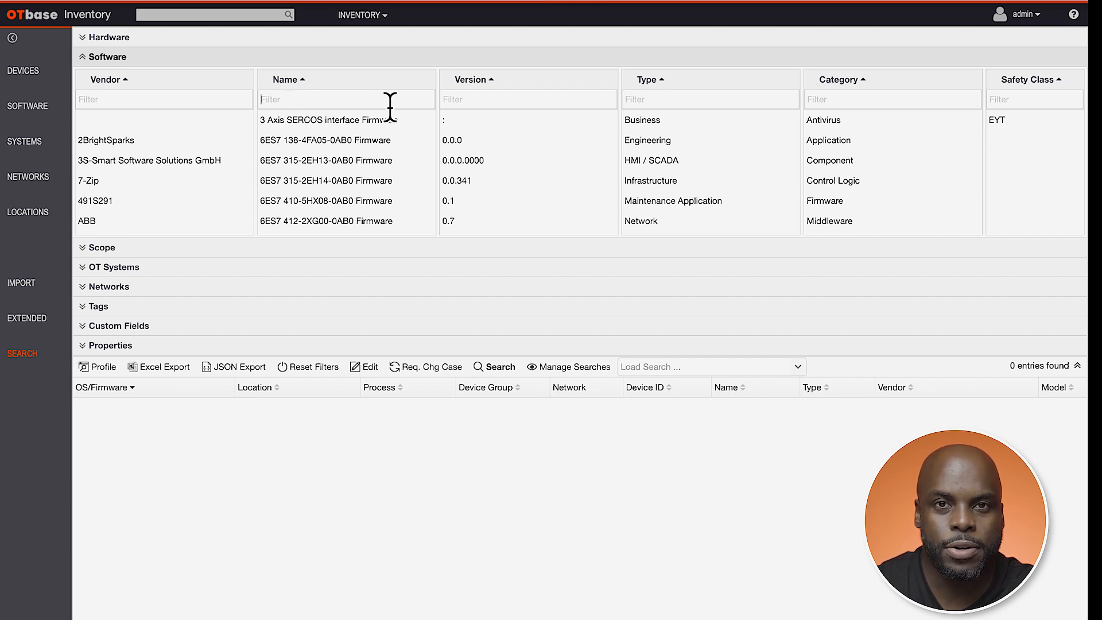
text(mir)
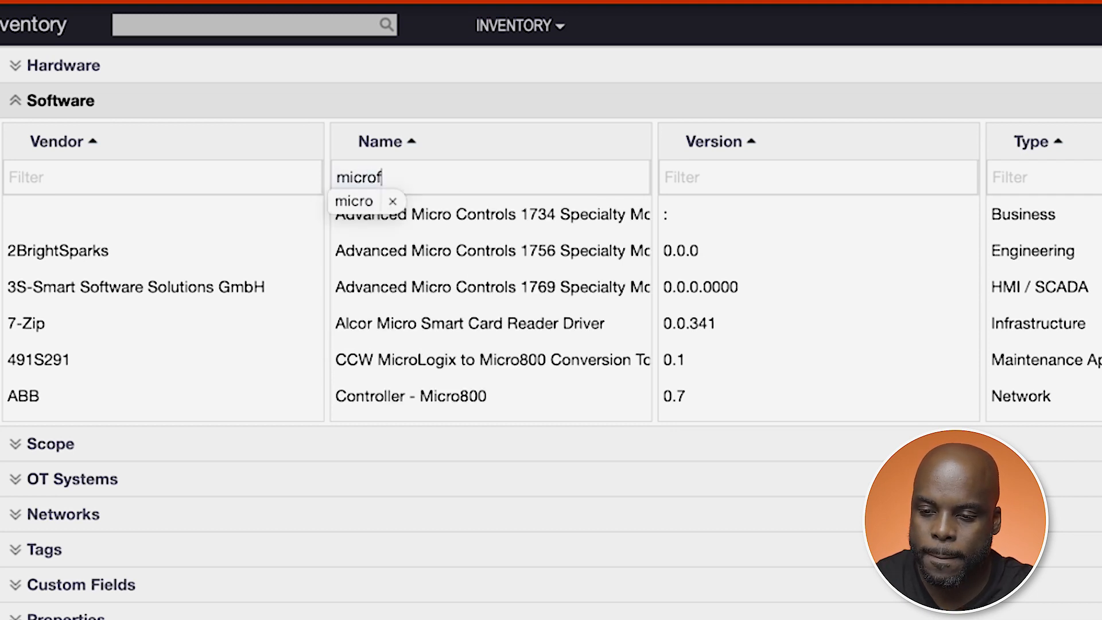
text(soft Windows)
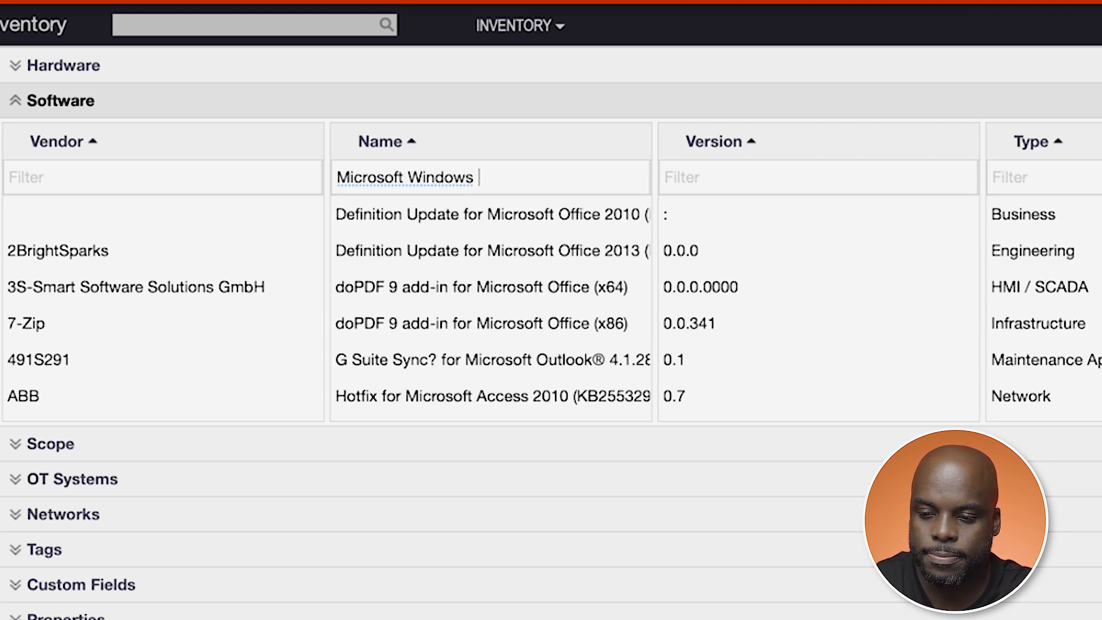
text(2000)
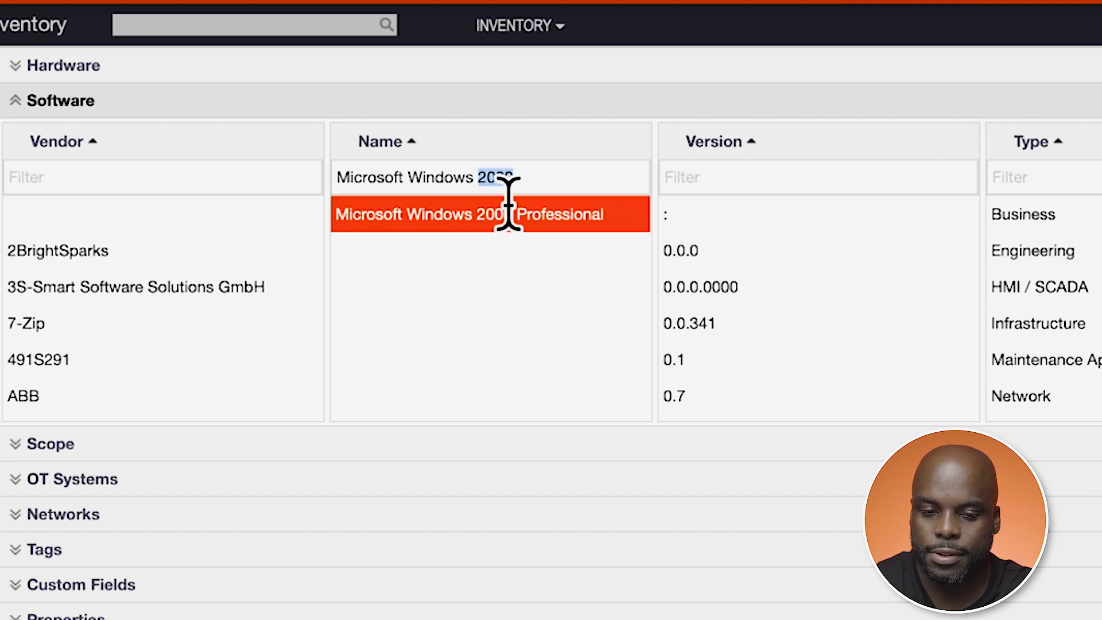
text(XP)
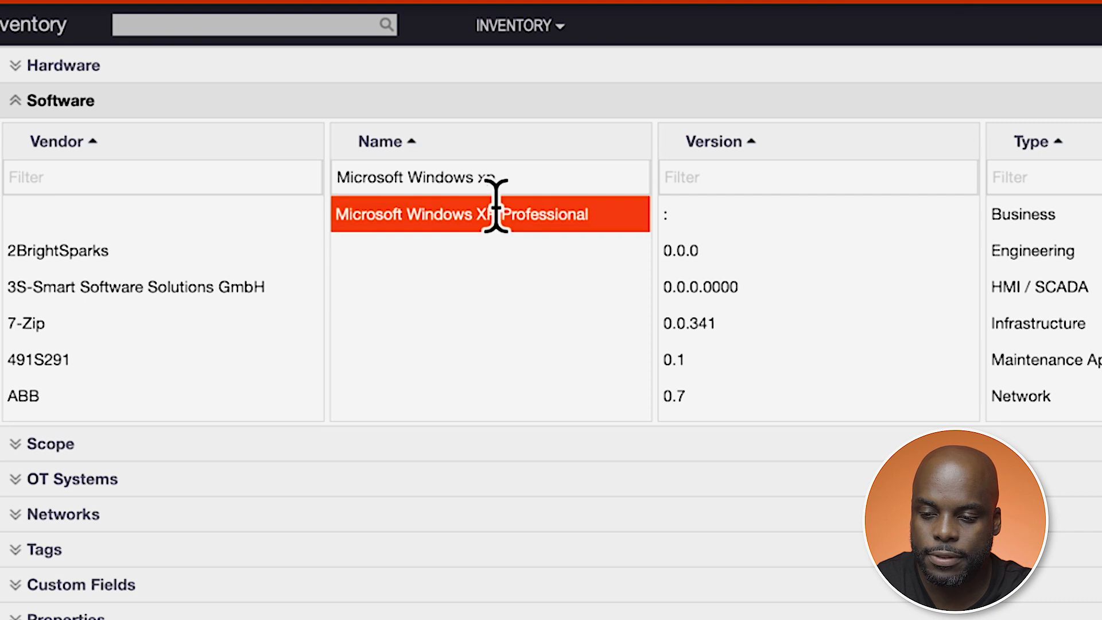
text(7)
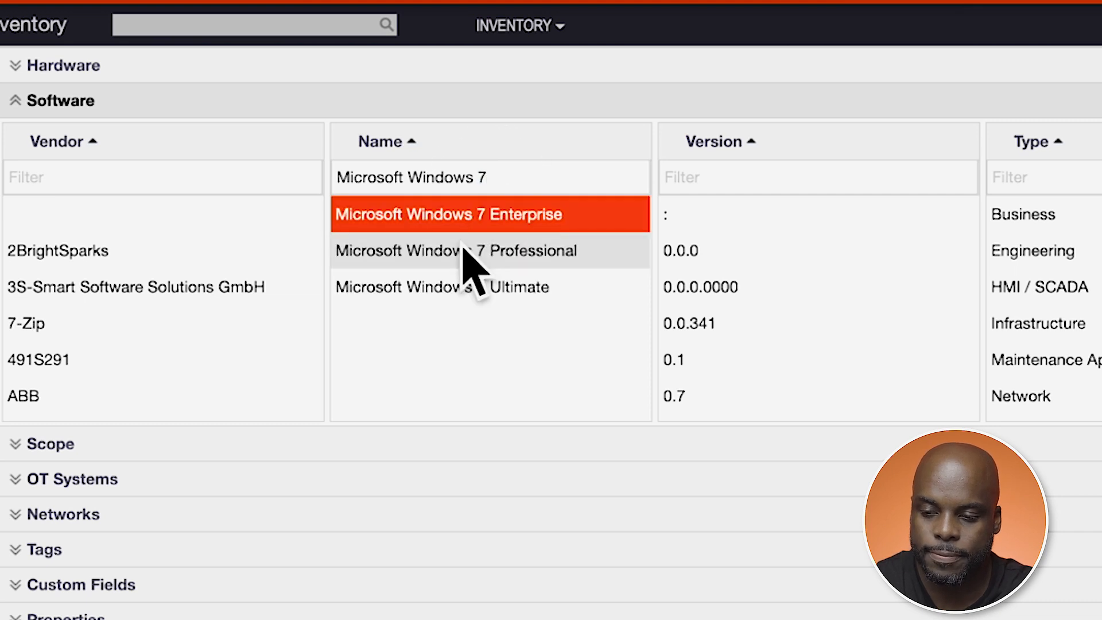
text(se)
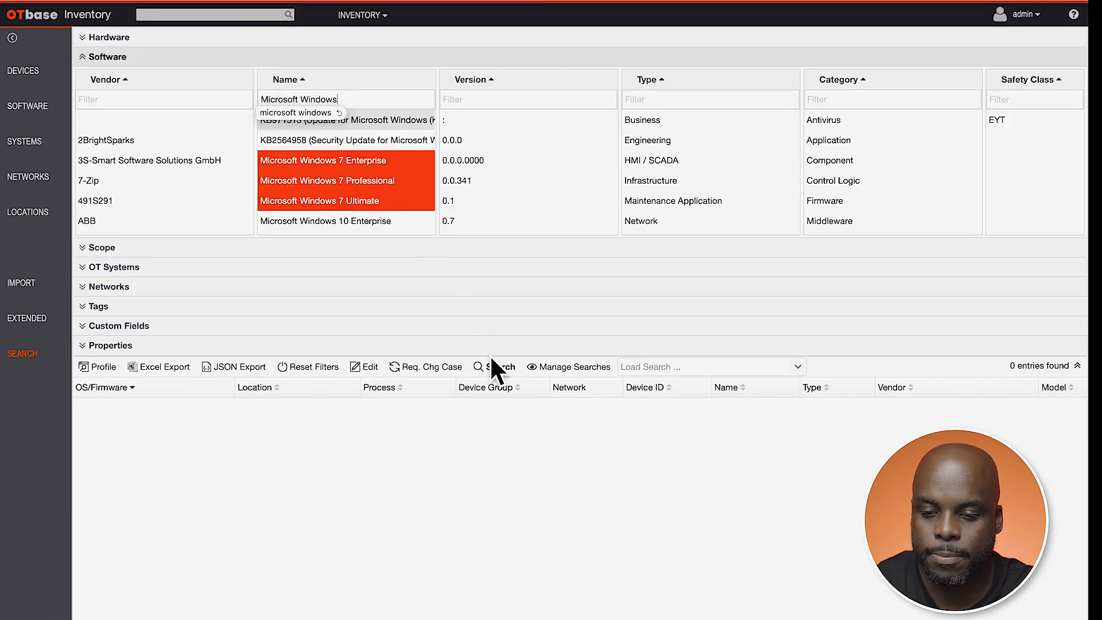
click(501, 366)
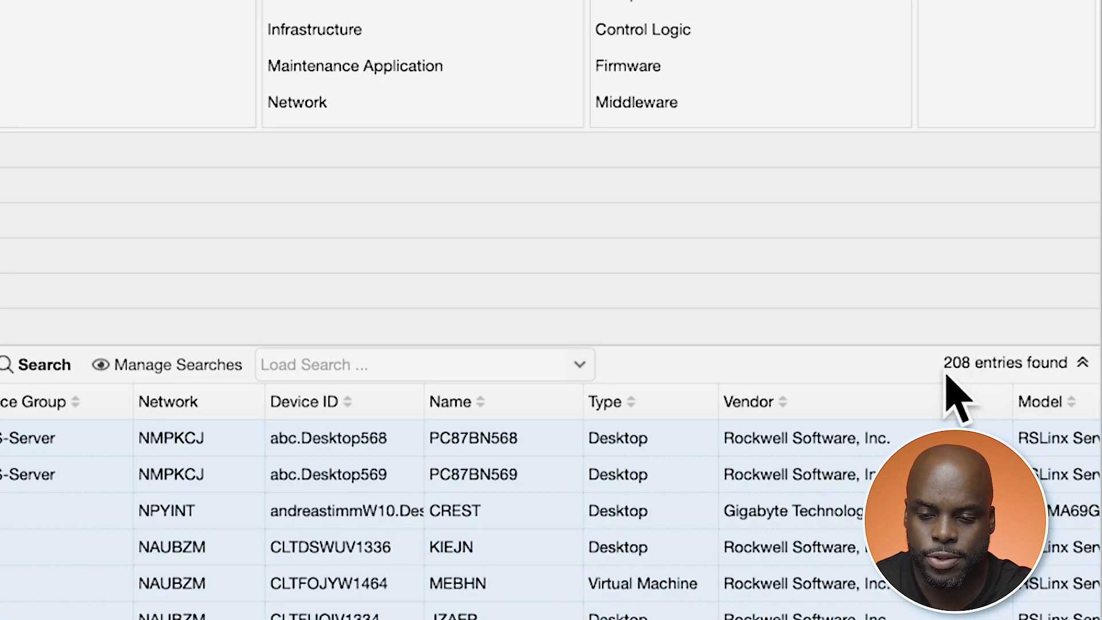
mouse_move(981, 390)
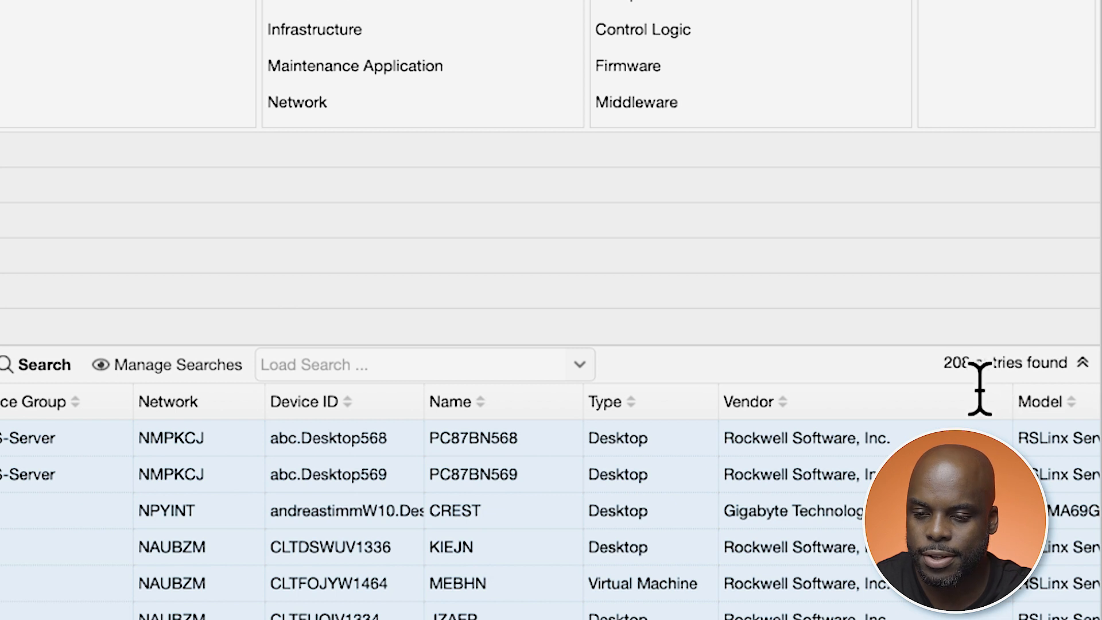
Scroll up through the 208 matching devices running old Windows versions
scroll(up, 3)
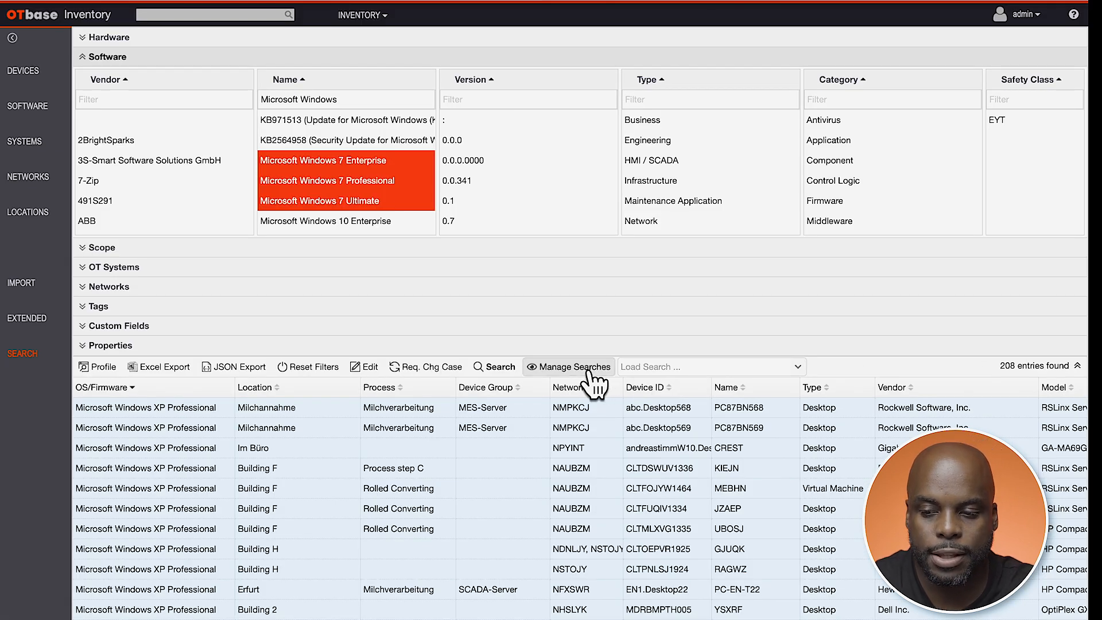
Save the criteria as the public search 'Obselete OS' and load it
click(568, 366)
text(Obselete OS)
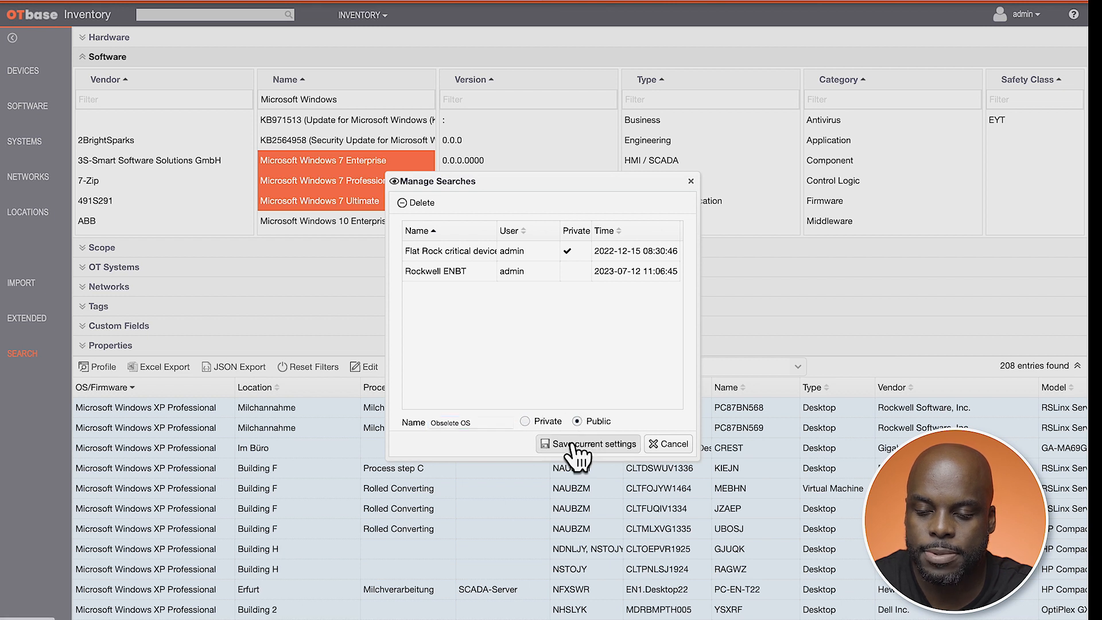
click(588, 443)
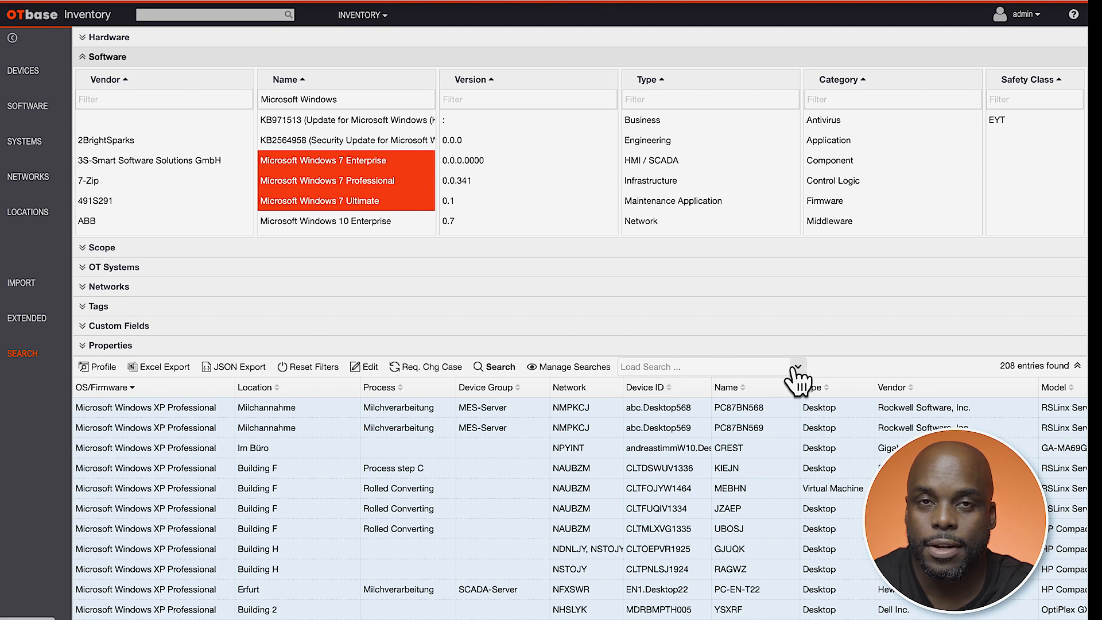
click(797, 366)
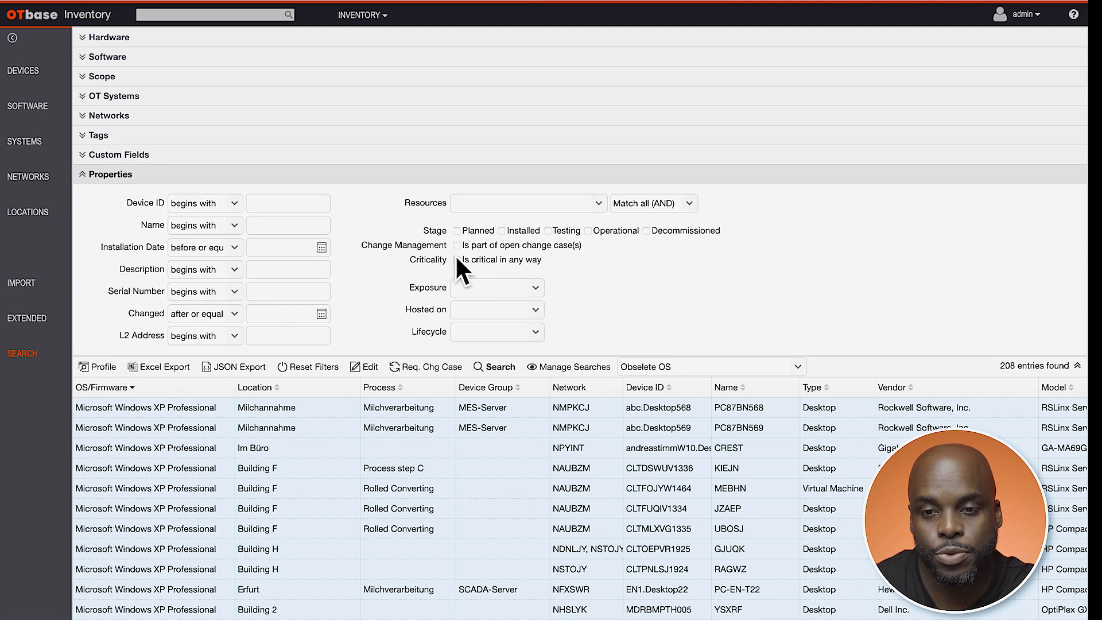
Require critical devices and rerun, narrowing to 8 results, then return to Manage Searches
click(458, 262)
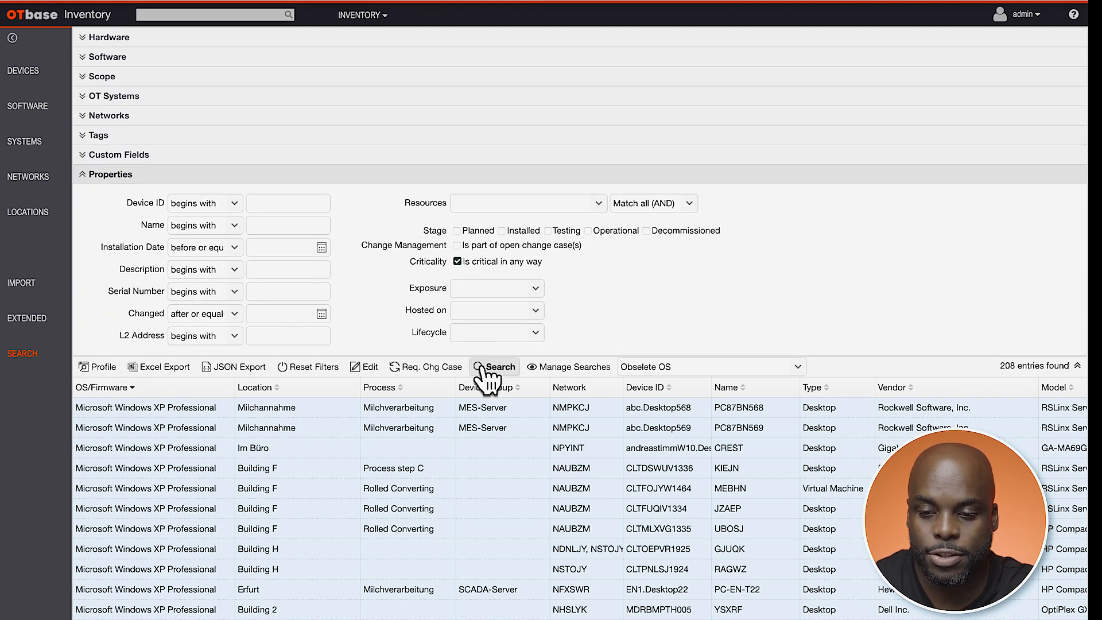
click(493, 367)
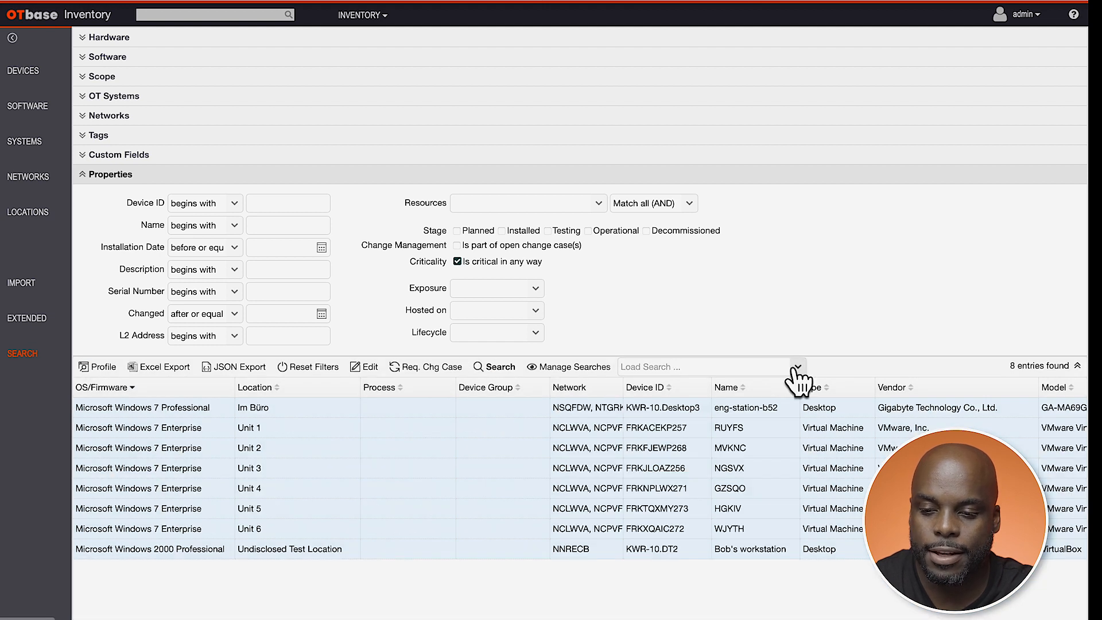
click(567, 366)
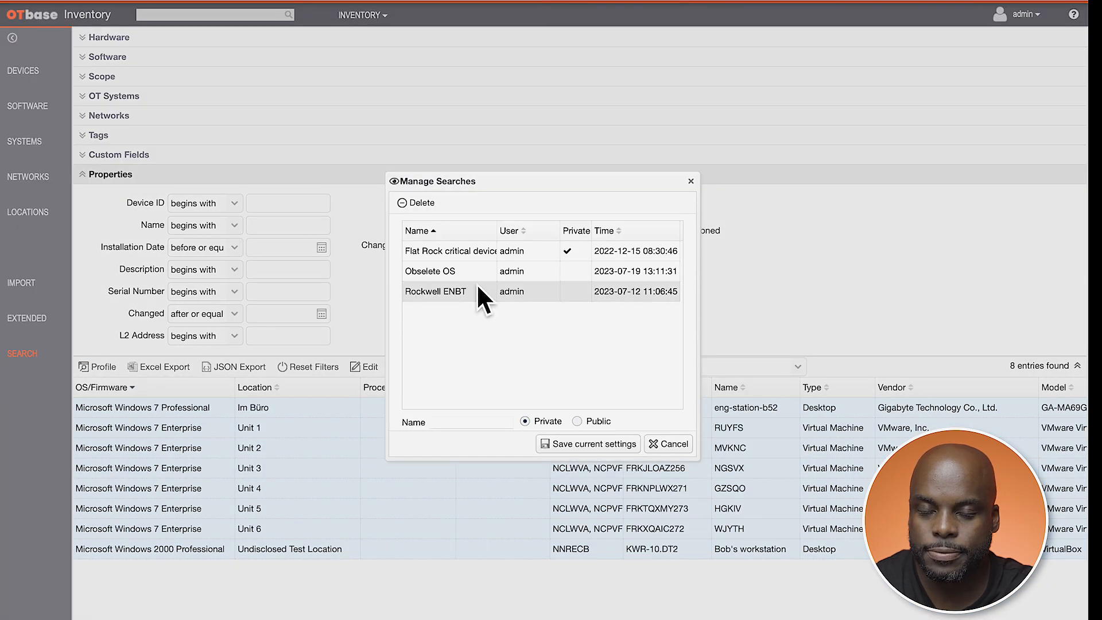
Select 'Obselete OS', decline overwriting it as public, then delete the saved search
click(450, 271)
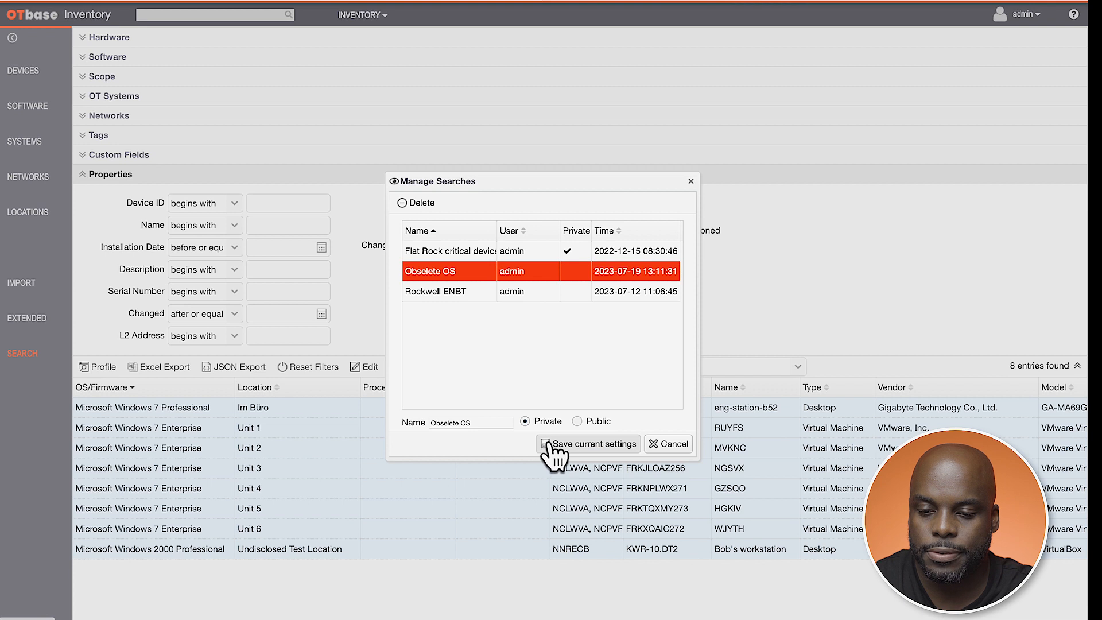
click(576, 422)
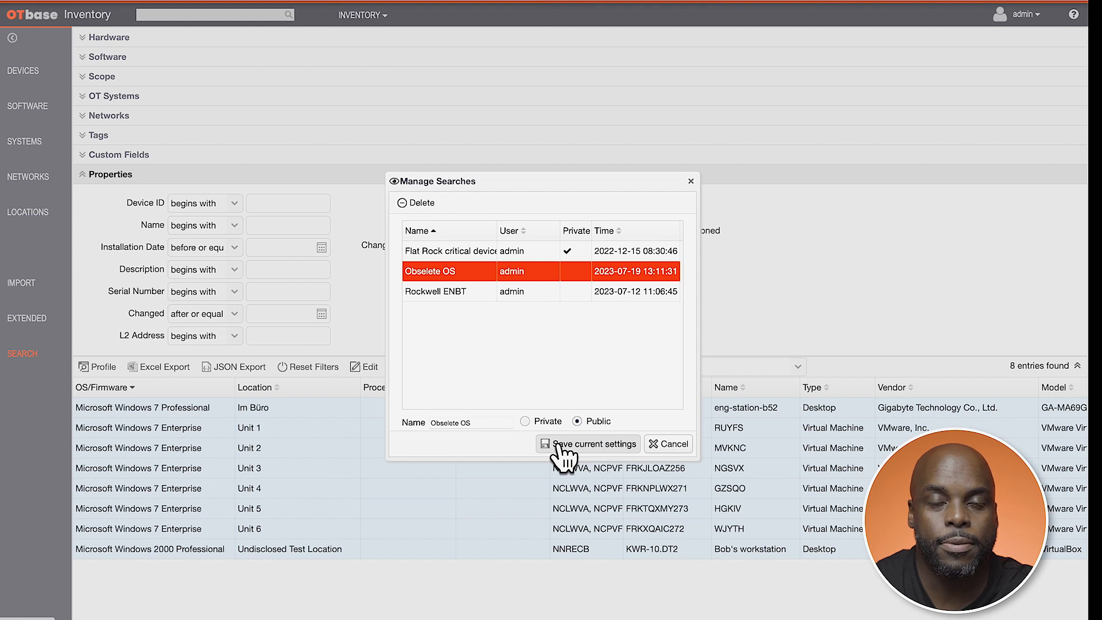
click(587, 443)
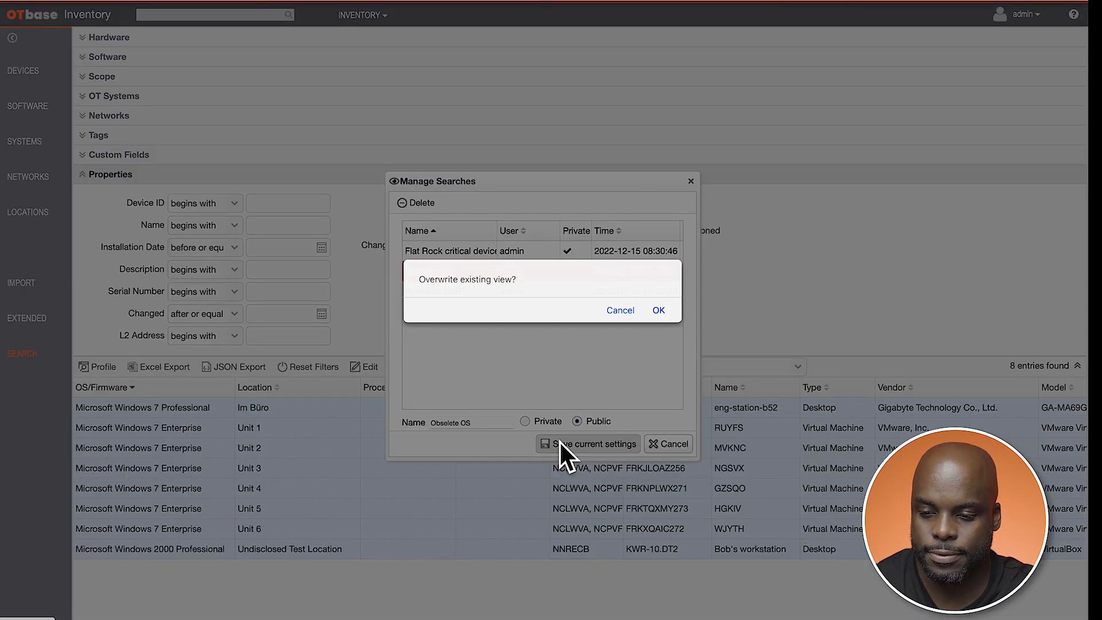
mouse_move(625, 322)
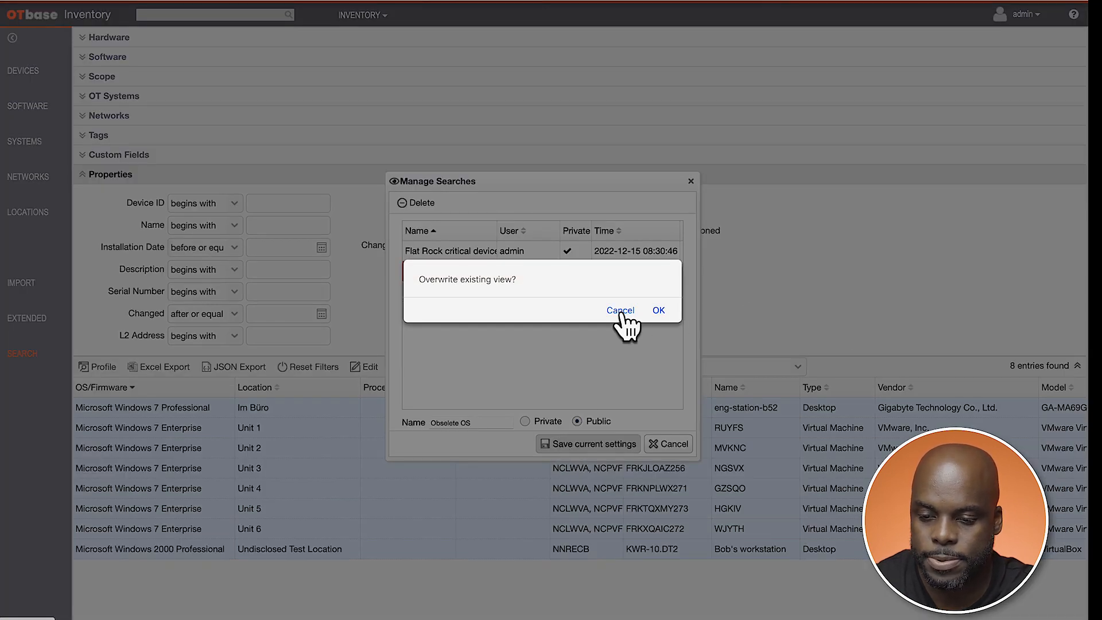
click(658, 310)
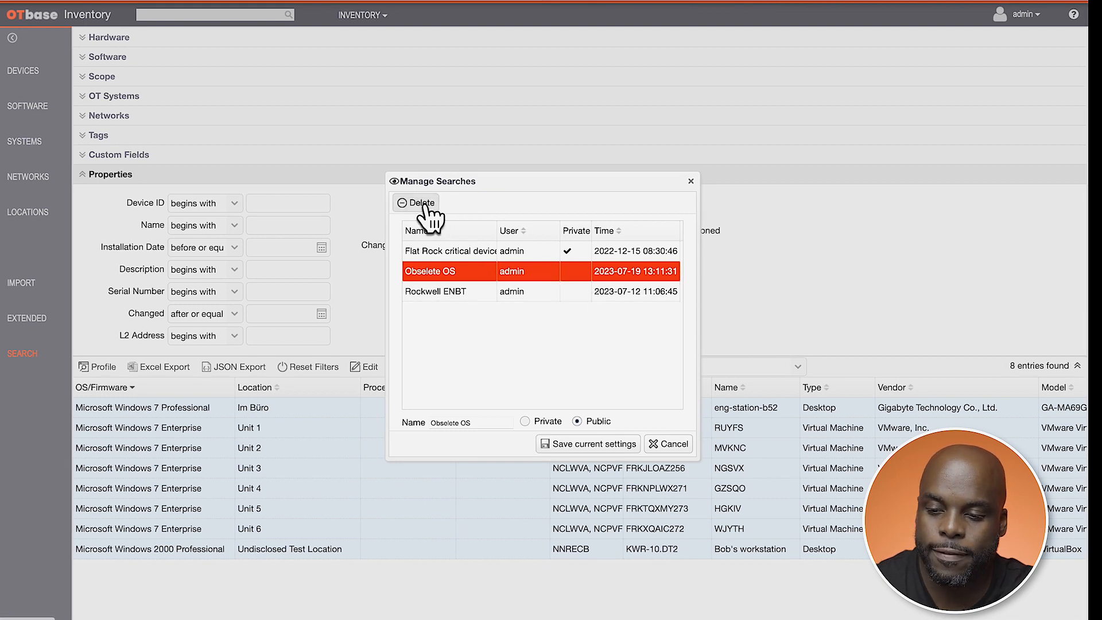
click(420, 202)
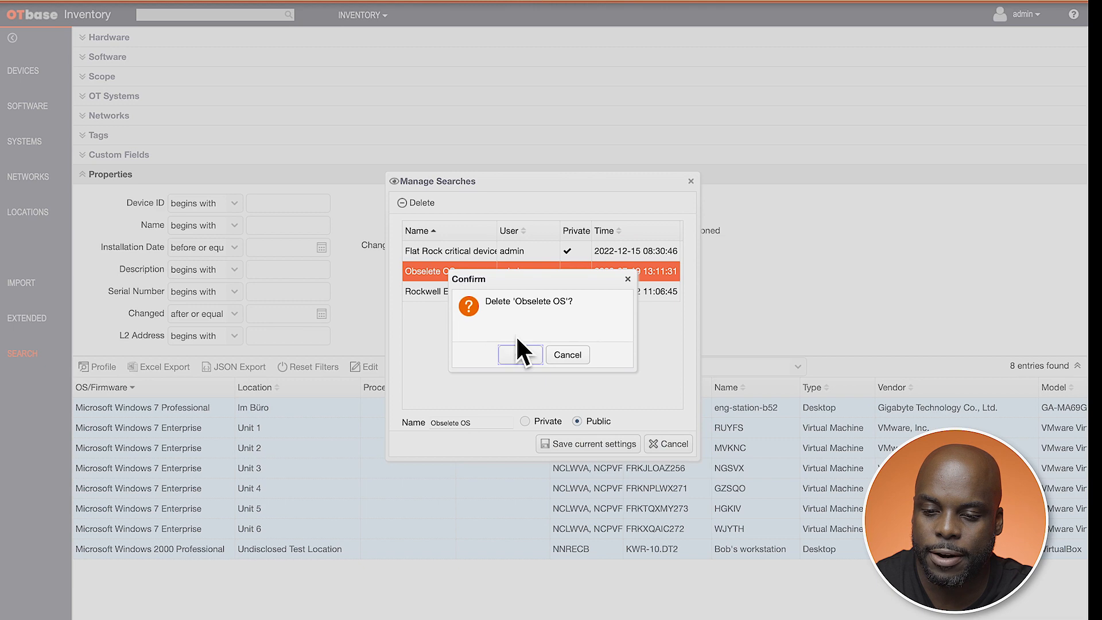